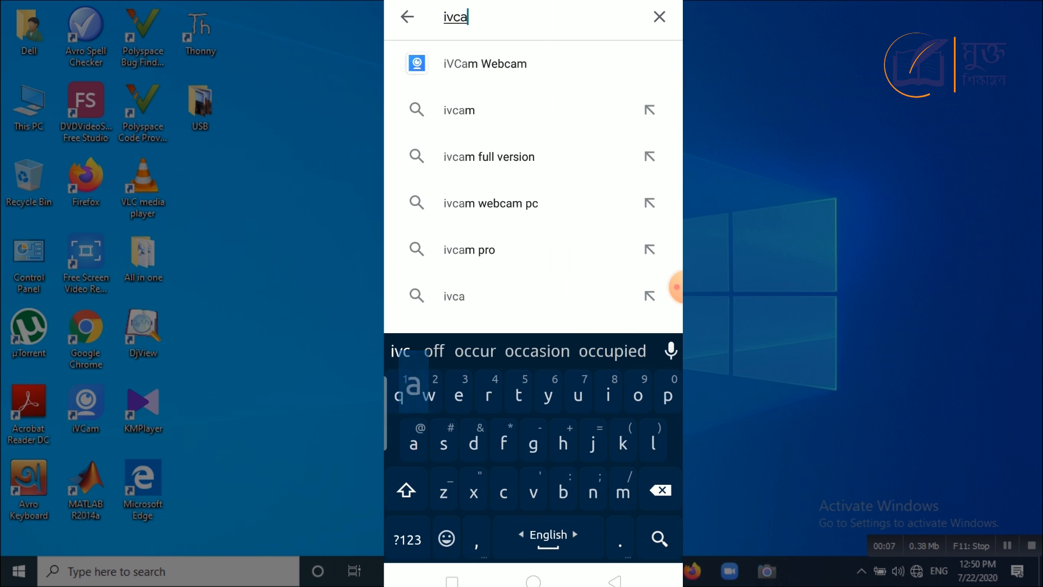
Open the iVCam Webcam app listing from the Play Store 'ivcam' search
click(485, 63)
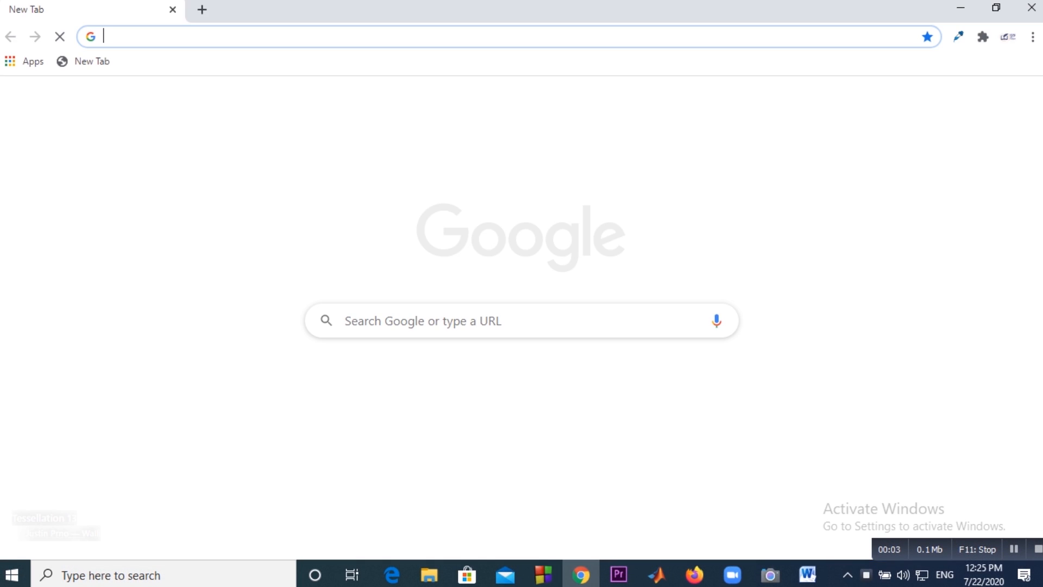
Search Google for 'ivcam', open the E2ESOFT page, and download the Windows client
text(ivcam&oq=ivcam&aqs=chrome..69i57j0l7.1668j0j7&sourceid=chrome&ie=UTF-8)
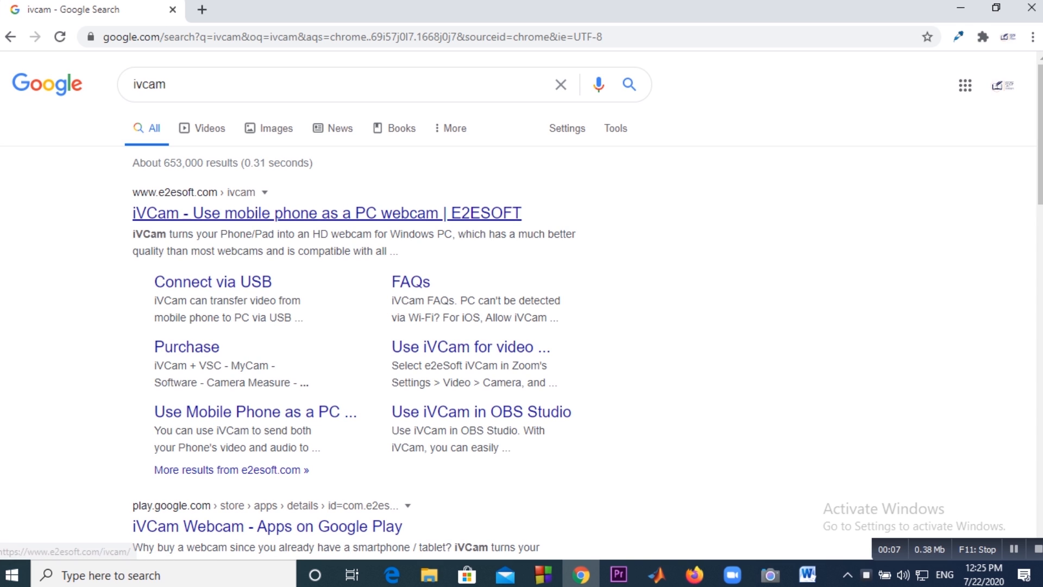
click(326, 213)
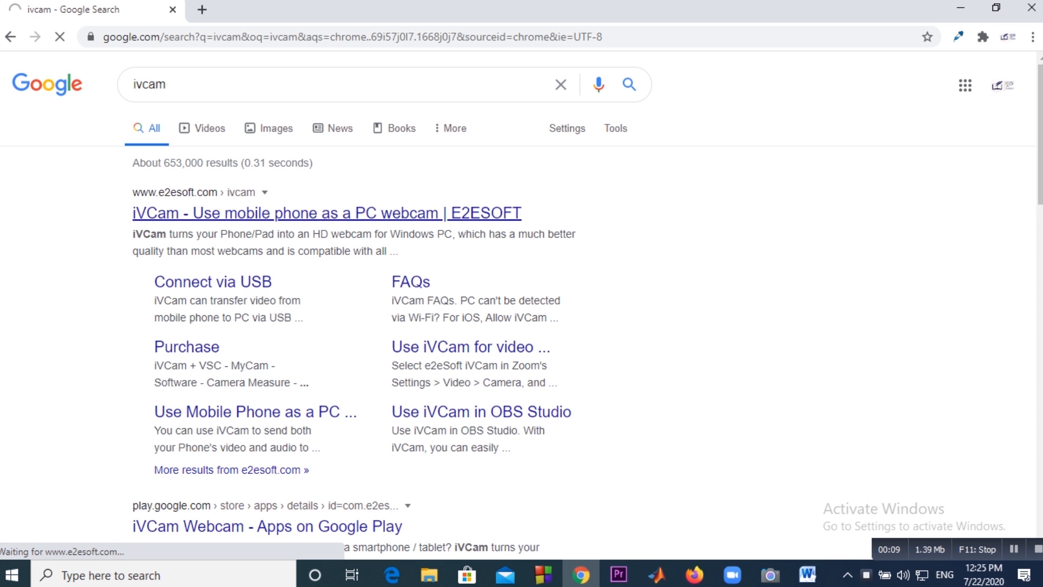
click(326, 213)
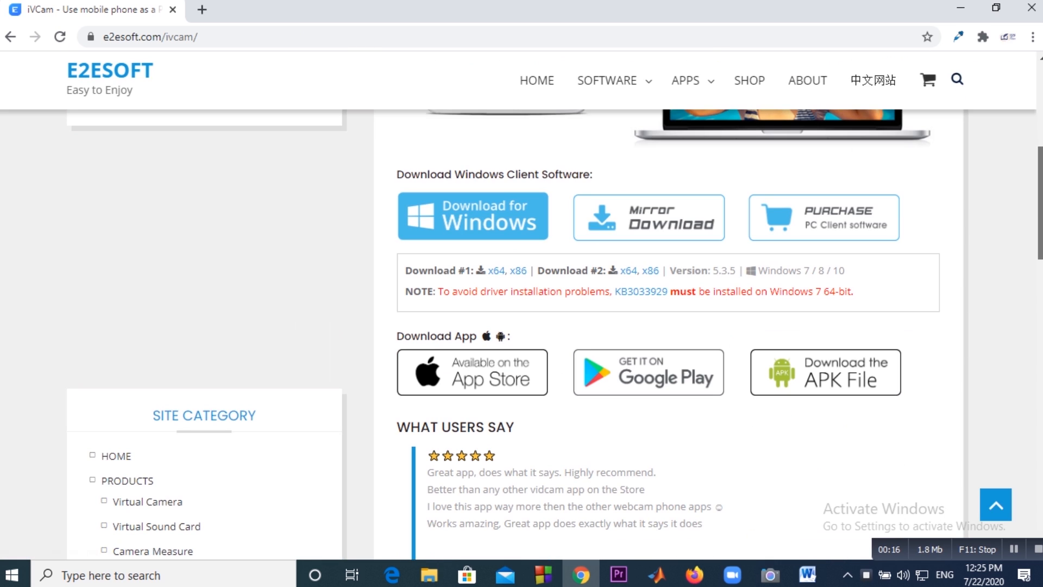
click(472, 216)
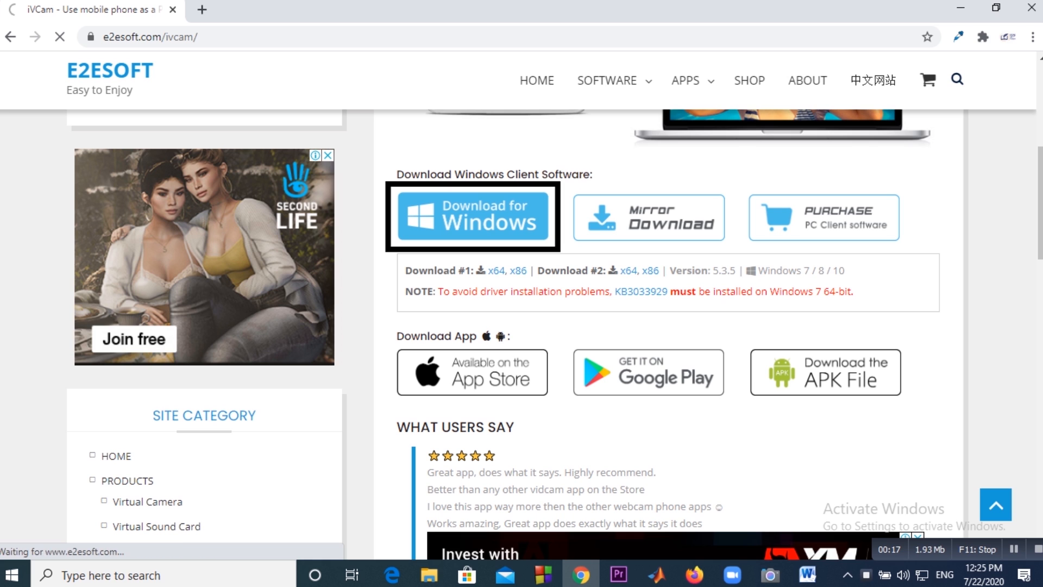
click(472, 216)
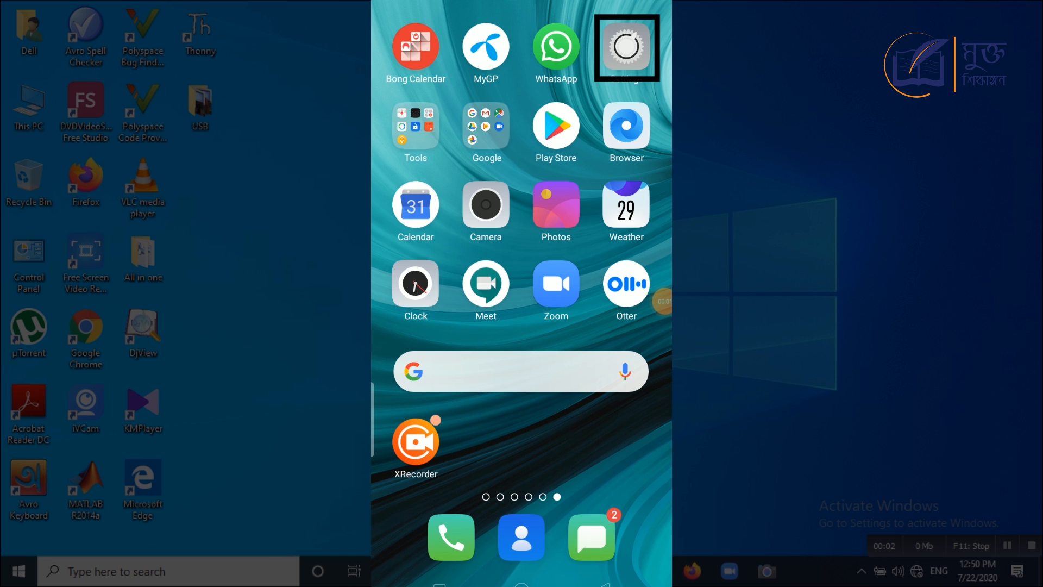
Enable USB Debugging under Settings > Additional Settings > Developer Options and confirm
click(626, 46)
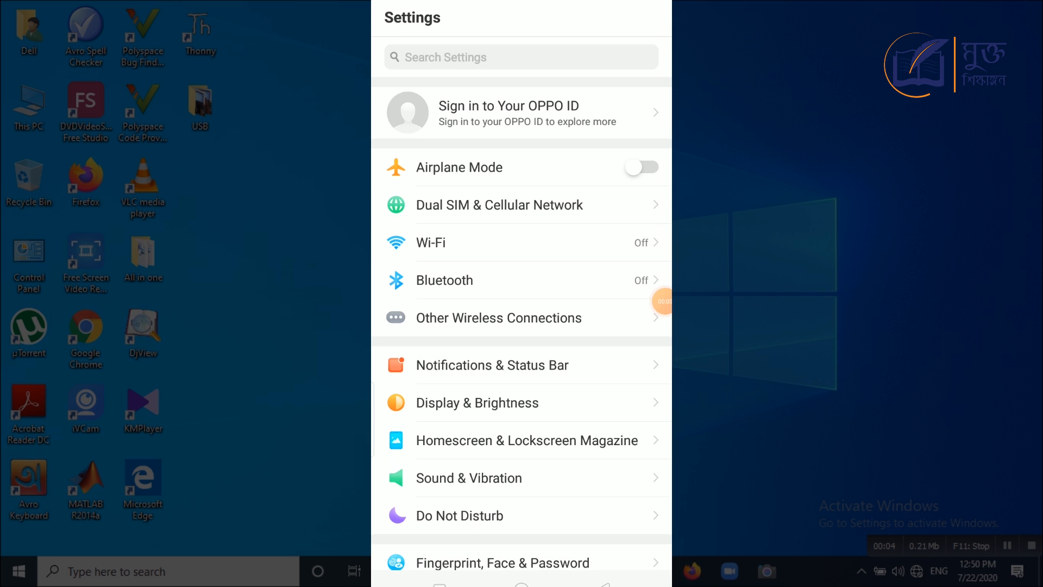
scroll(down, 3)
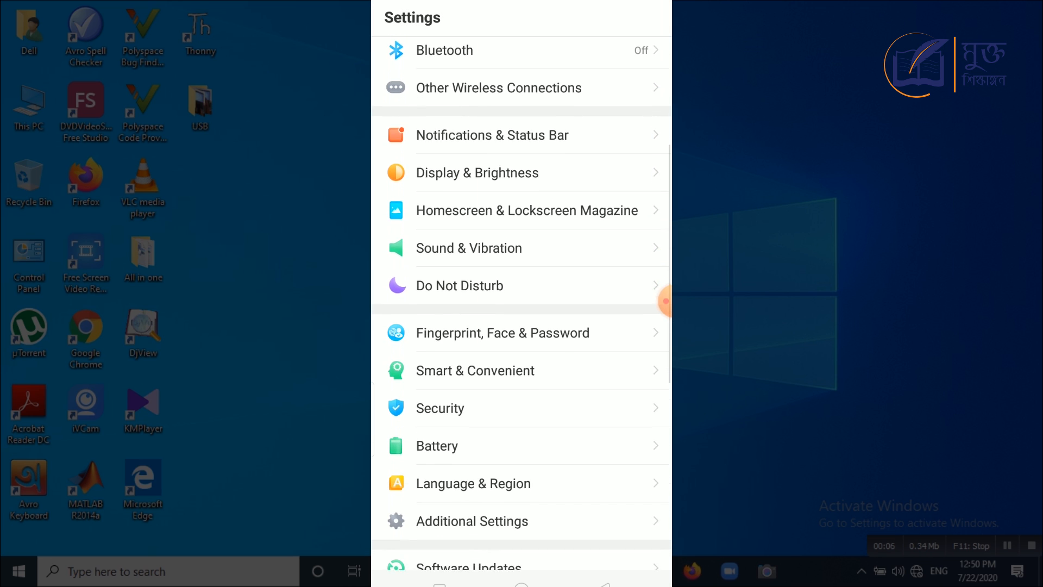
click(472, 521)
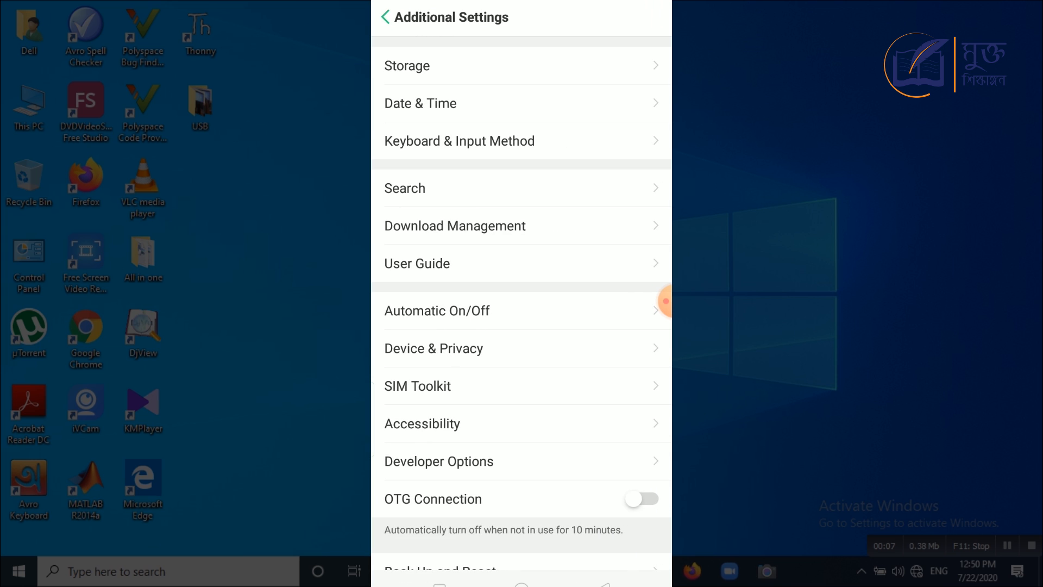
click(439, 461)
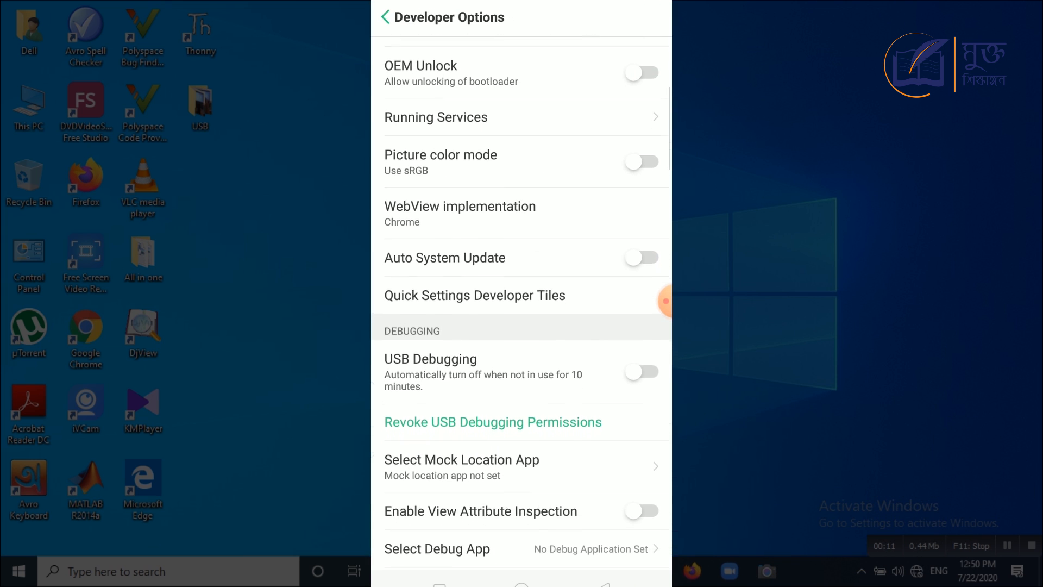
click(640, 371)
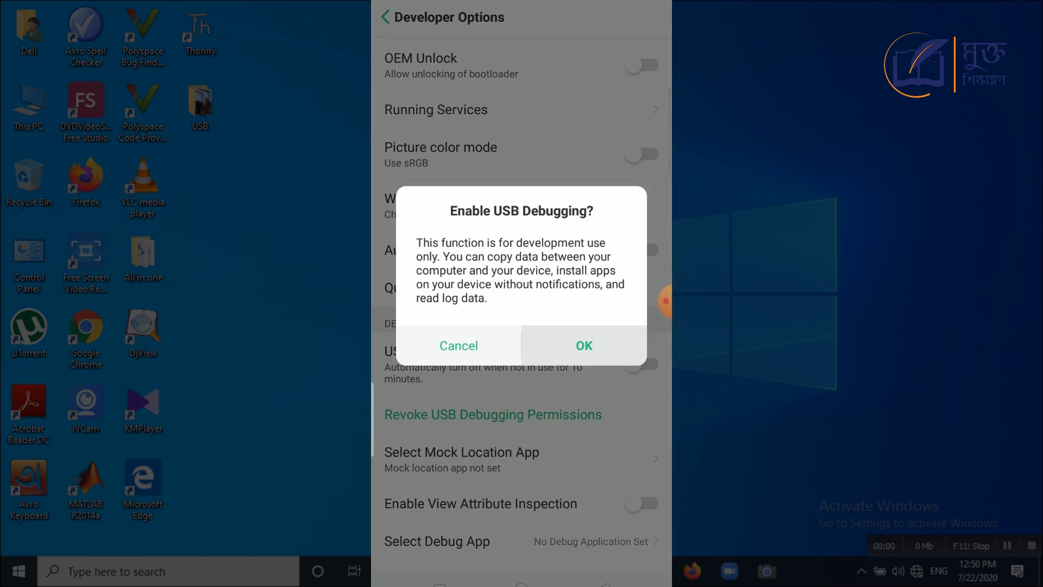
click(583, 346)
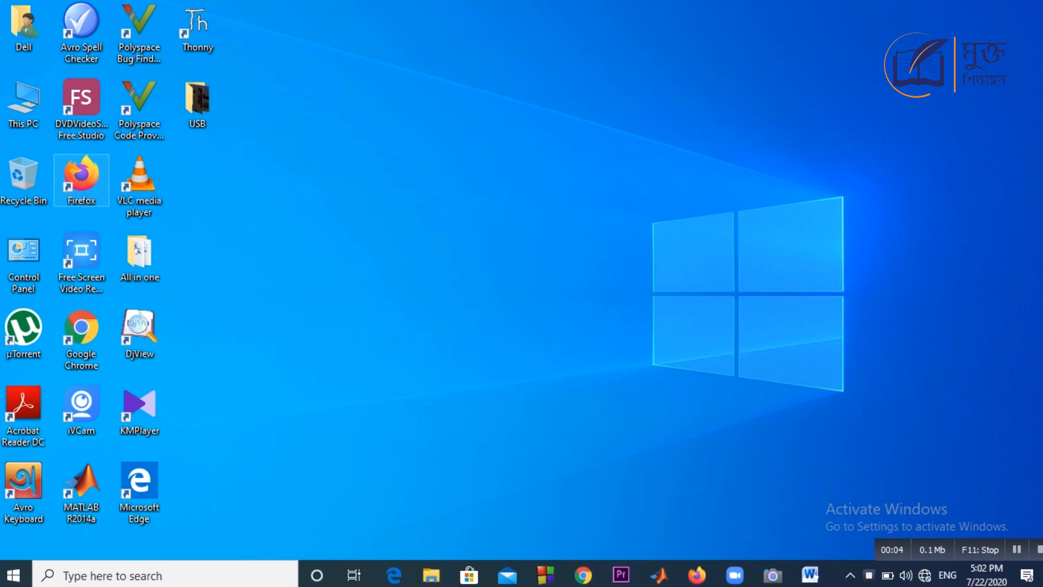
Start the iVCam client from its desktop shortcut
double_click(81, 406)
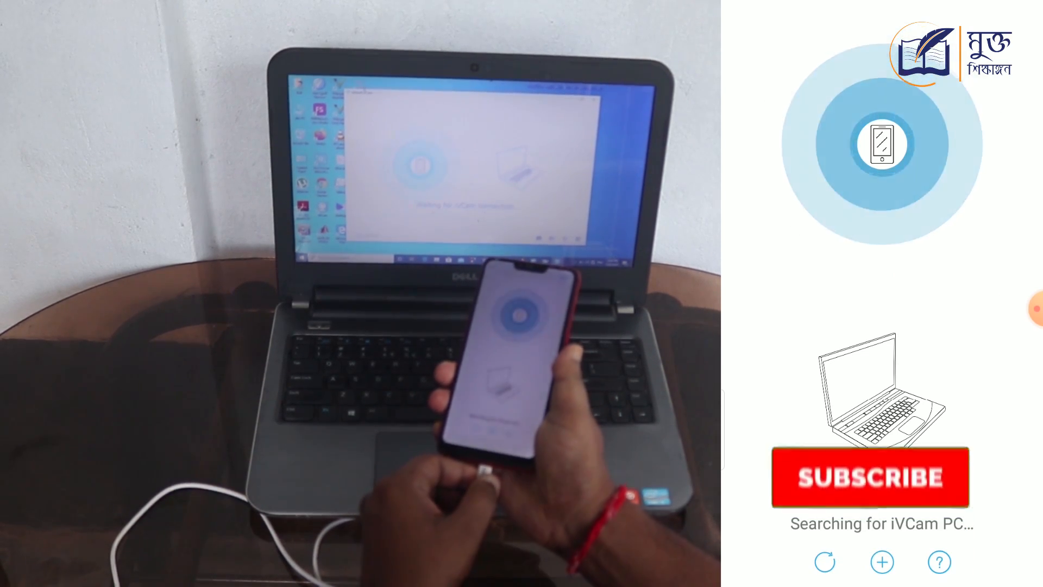
Connect the phone over USB and dismiss the screen-recording warning with OK
click(871, 477)
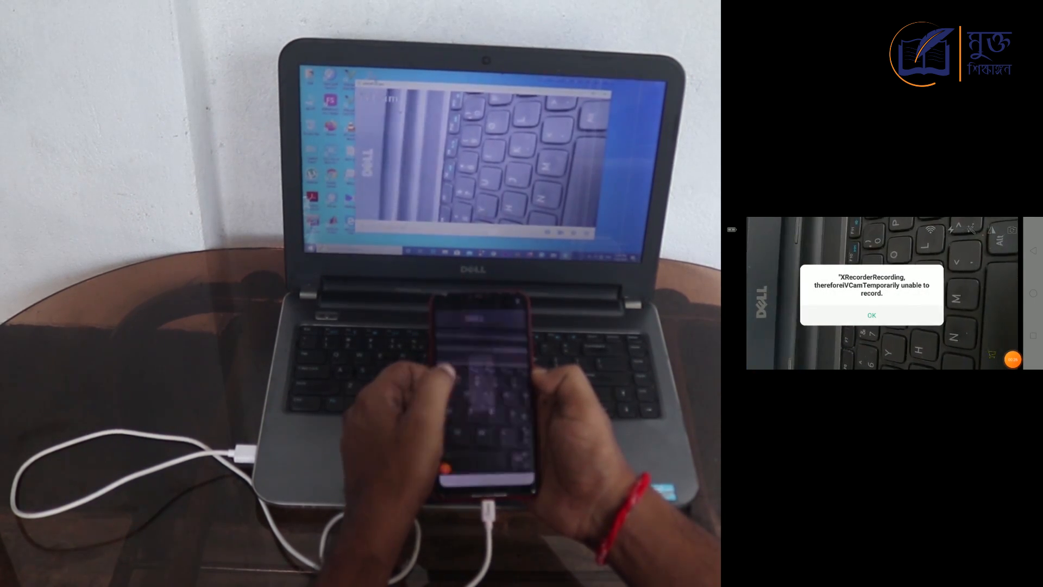
click(871, 315)
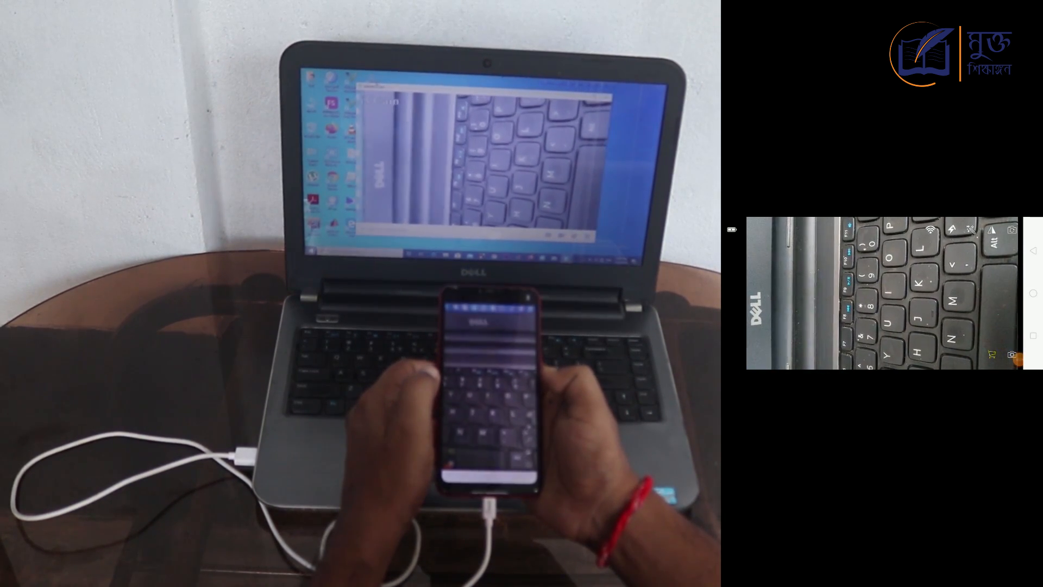